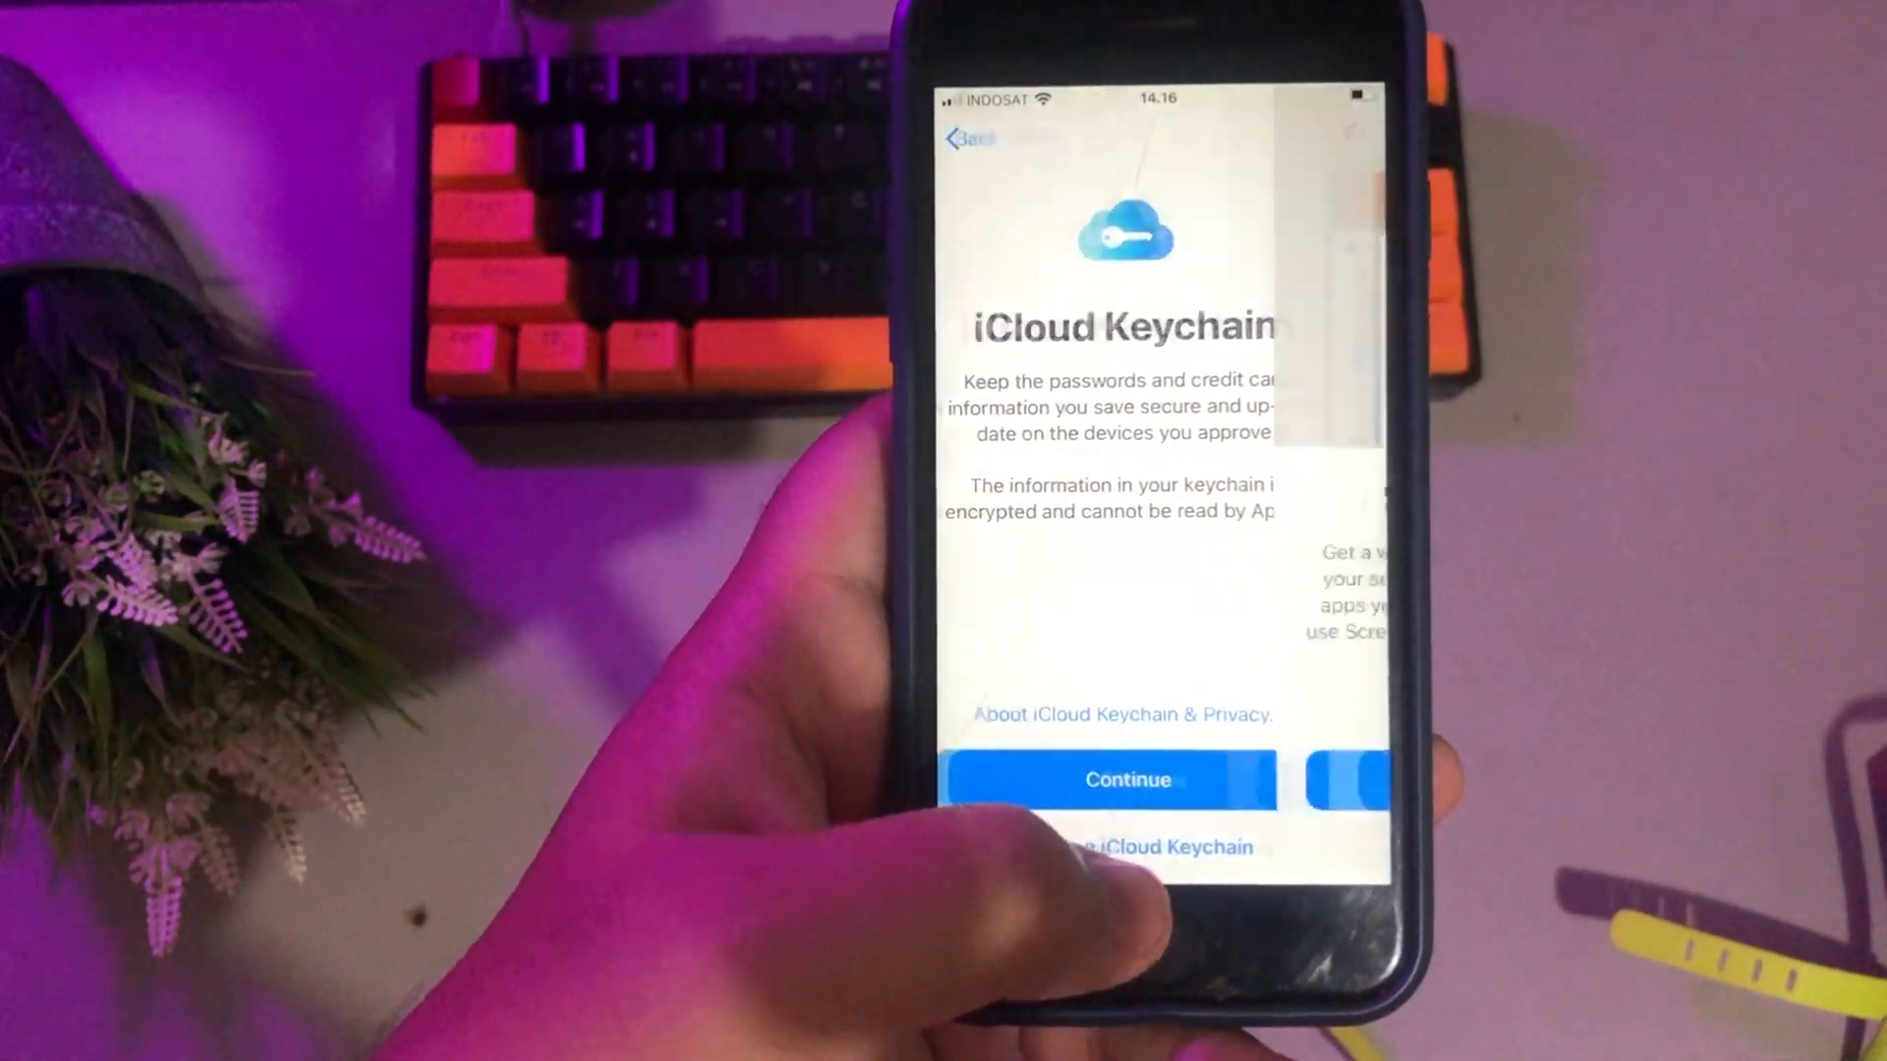
- Accept iCloud Keychain, share analytics with Apple, keep Light appearance and Standard display zoom
click(1126, 780)
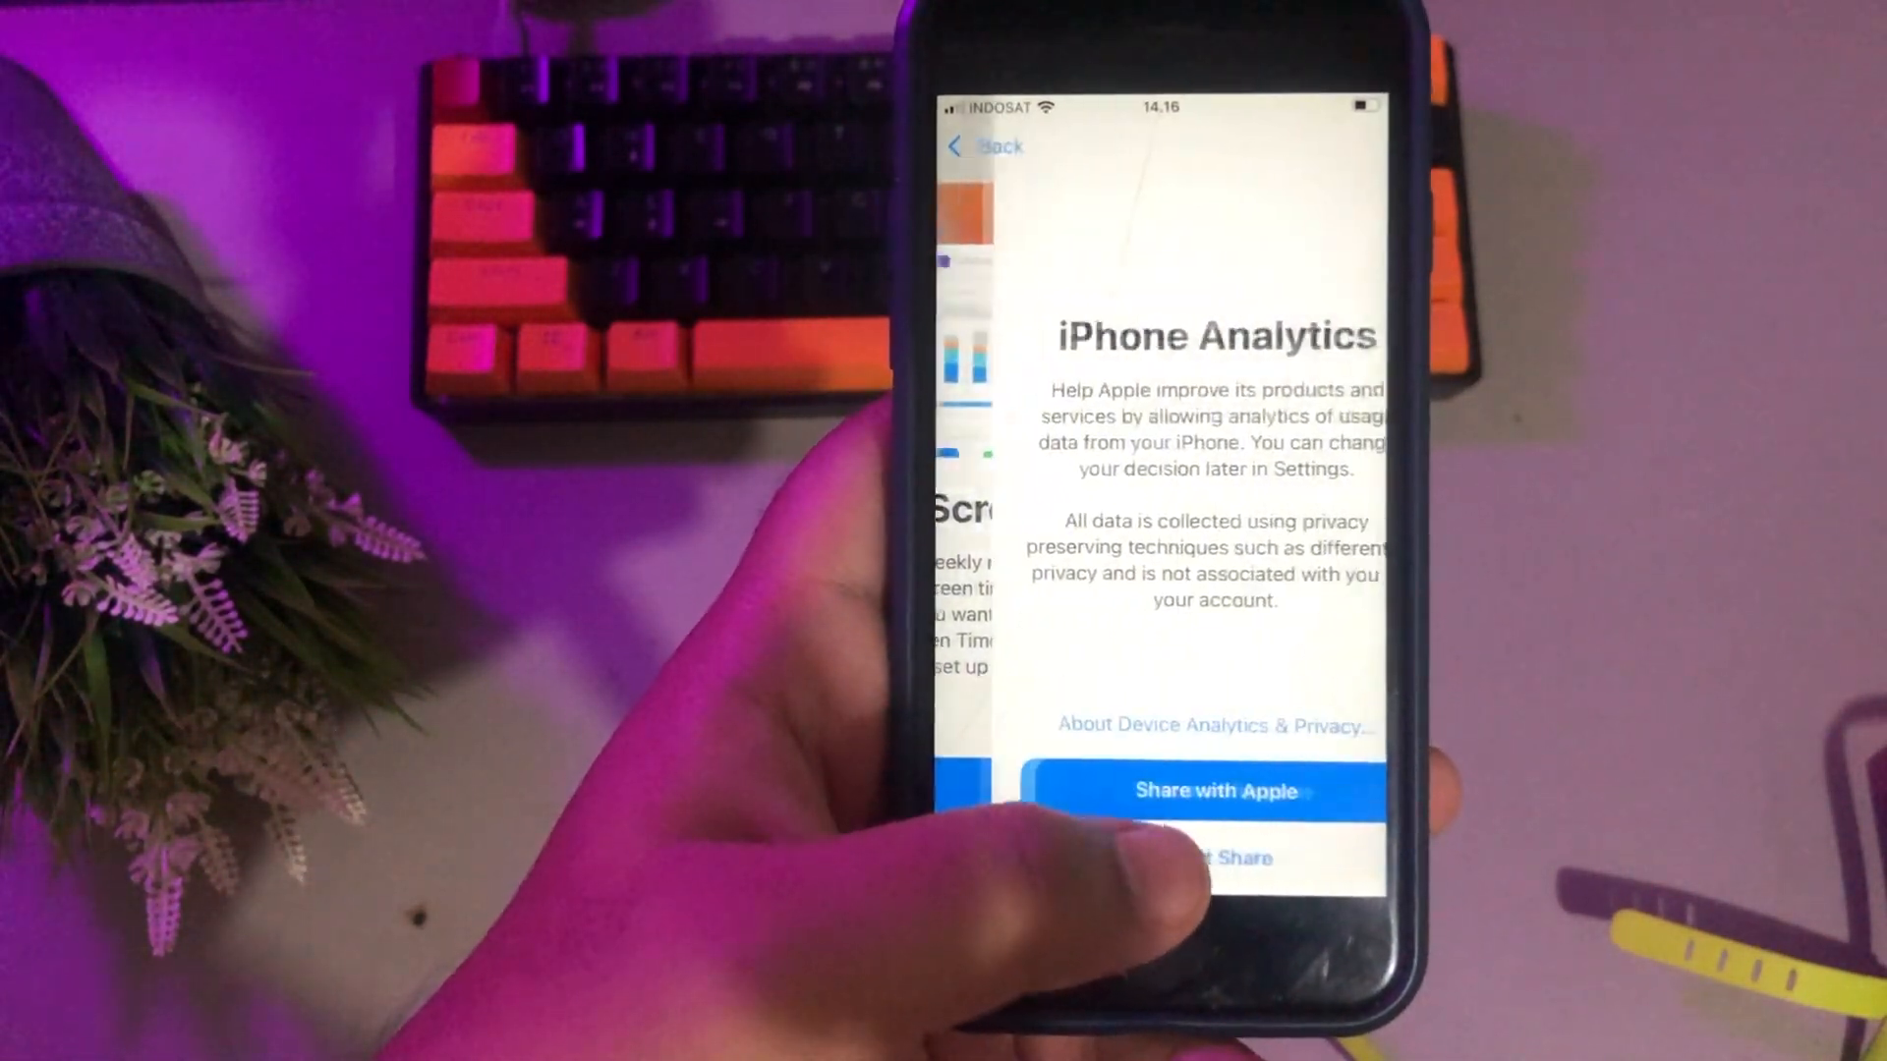
click(1215, 790)
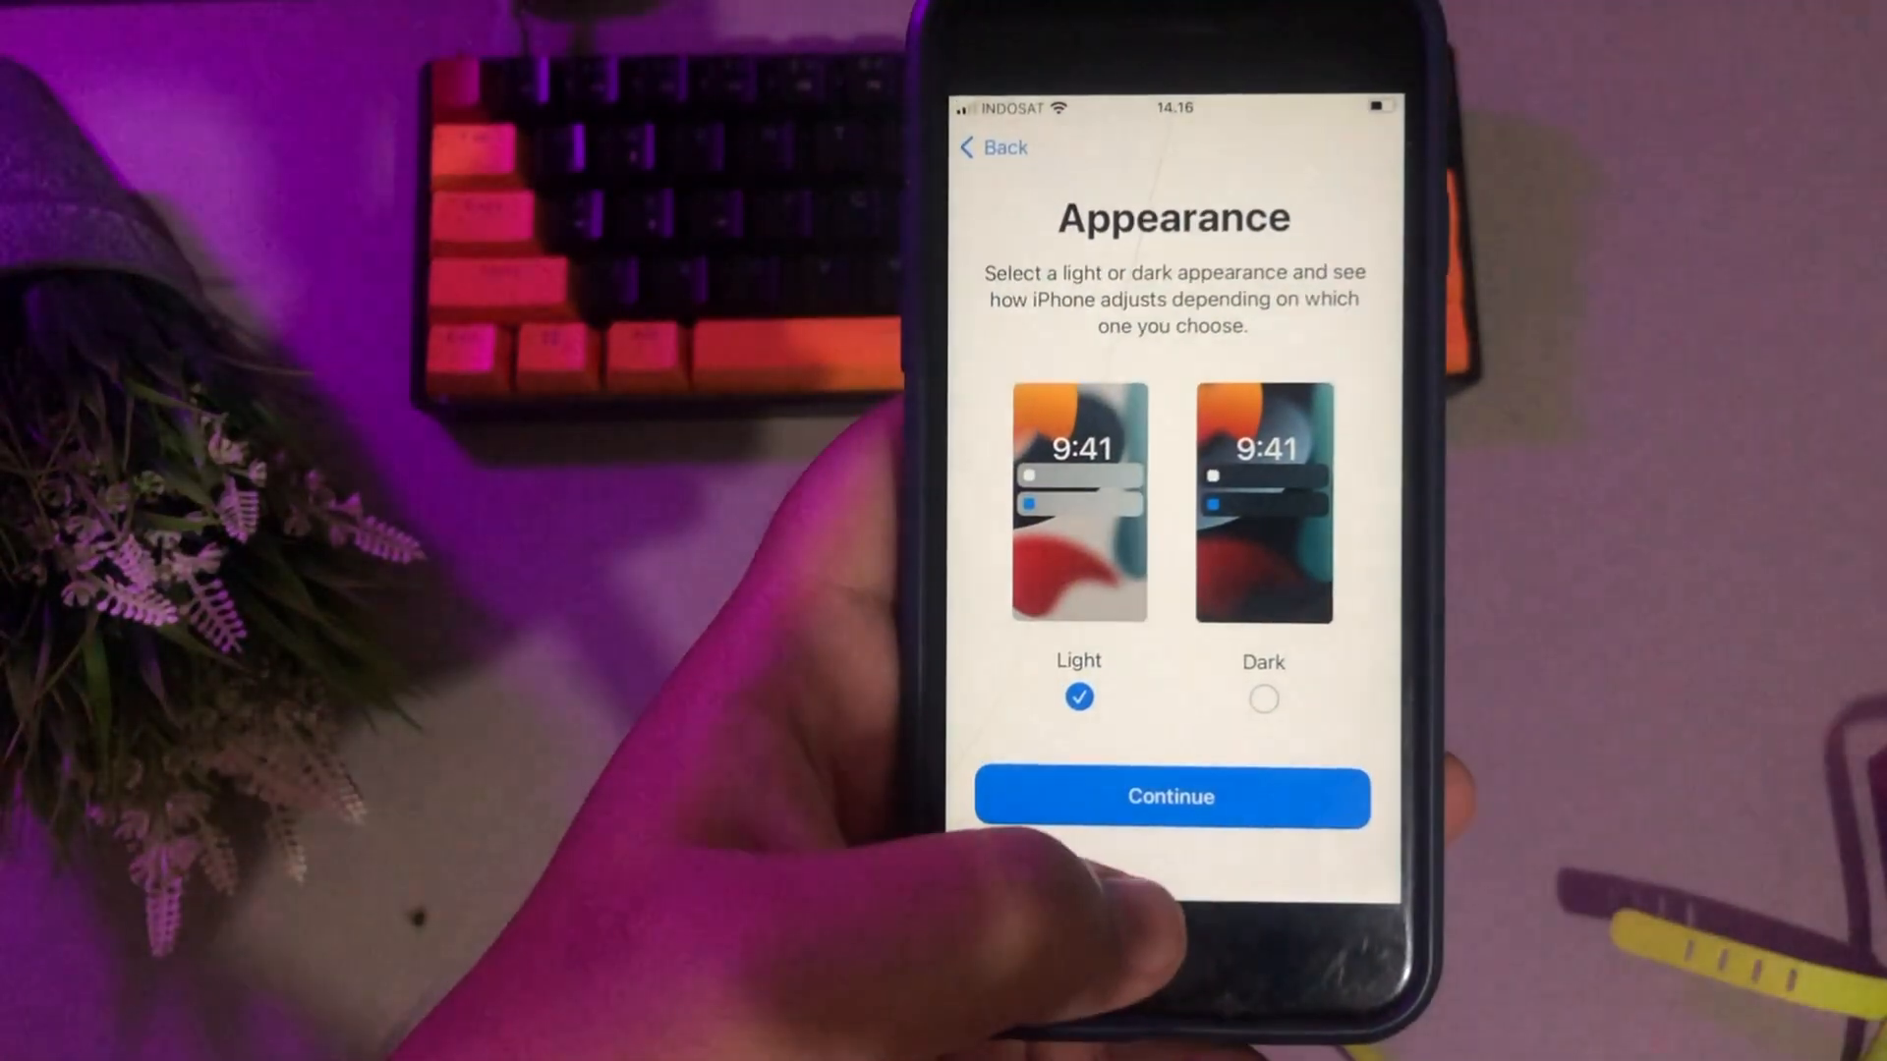
click(1170, 796)
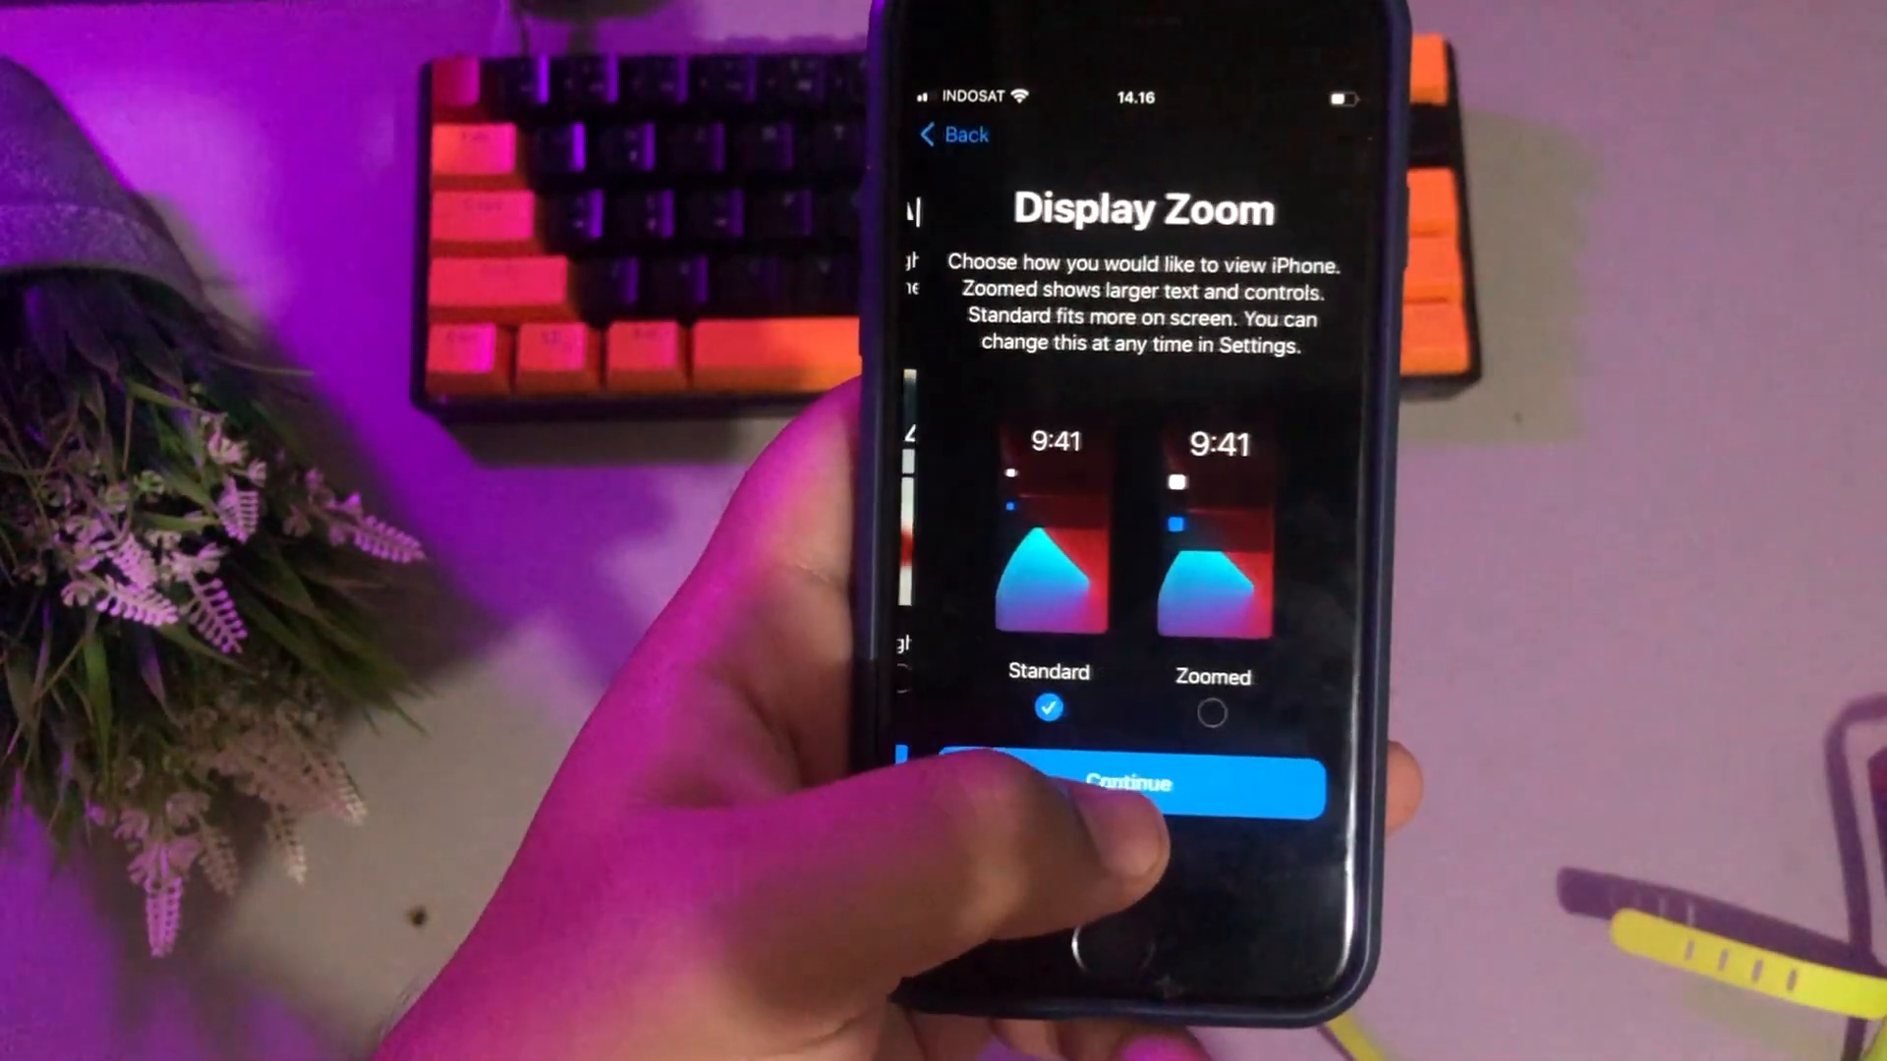
click(1128, 788)
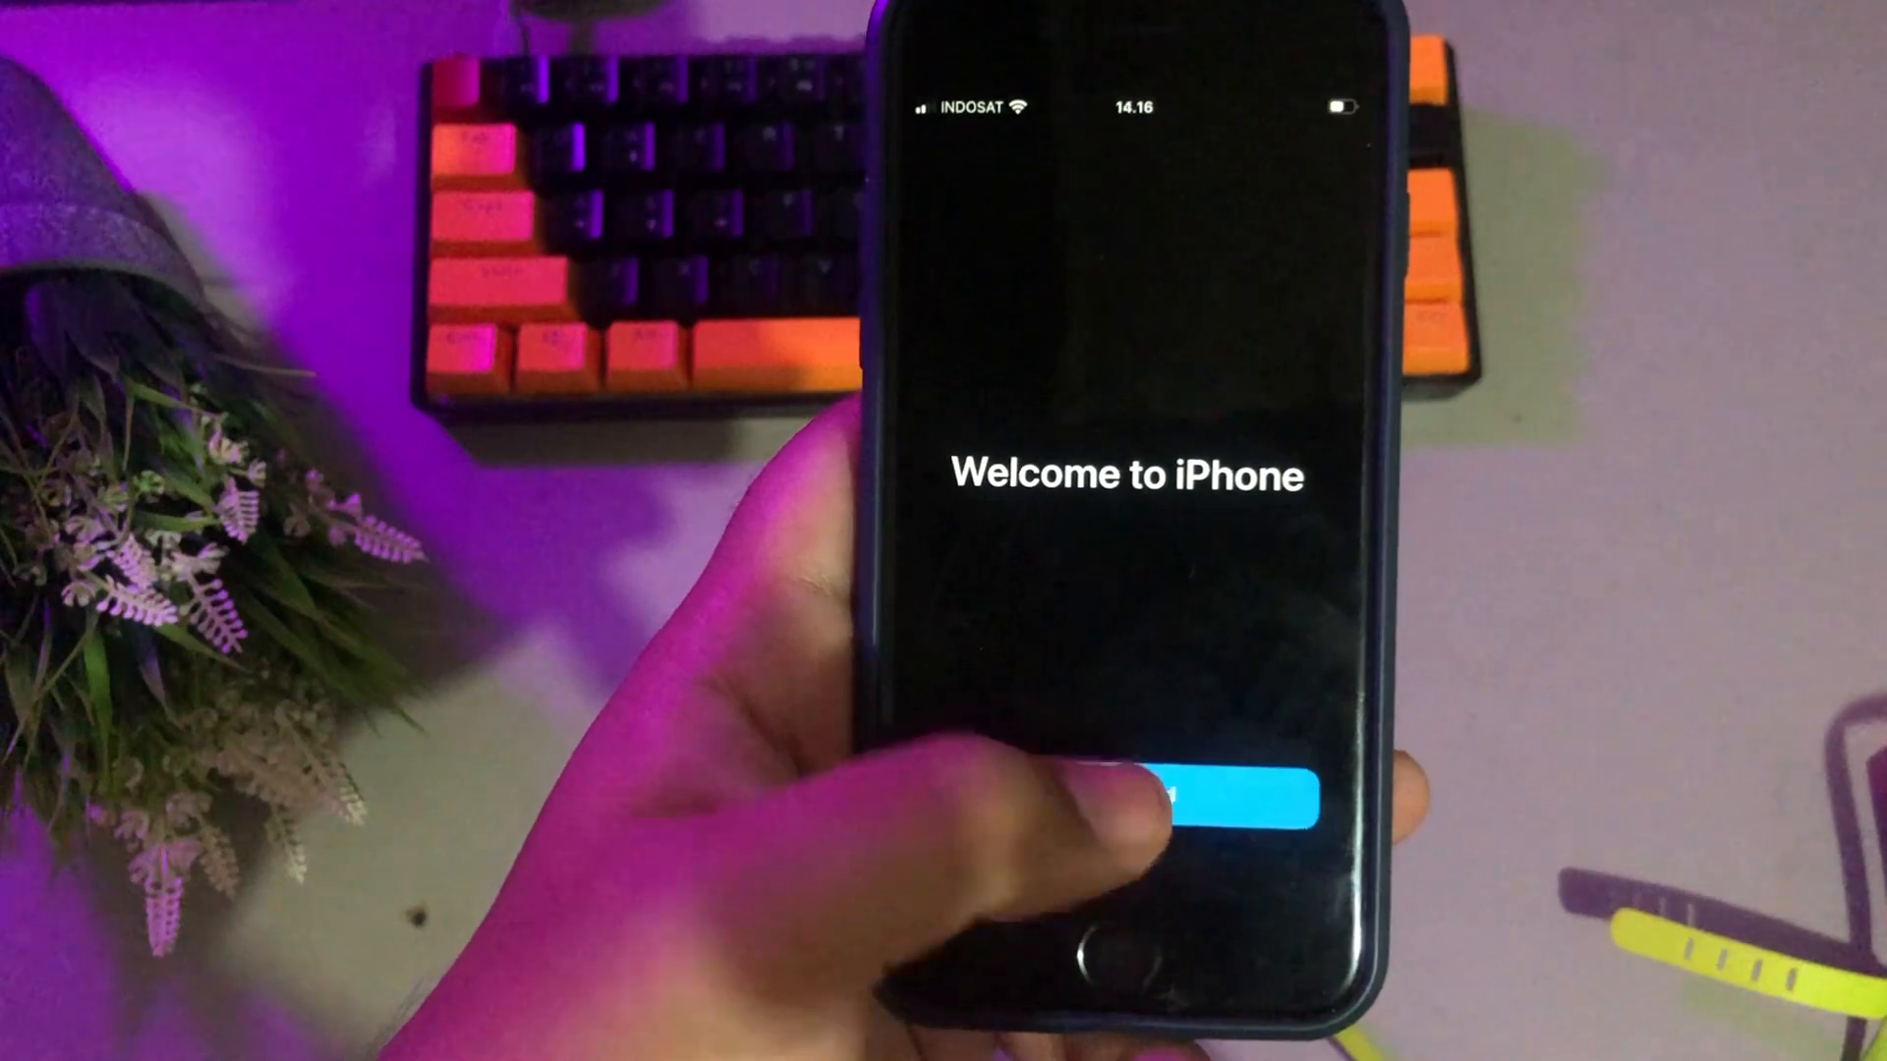